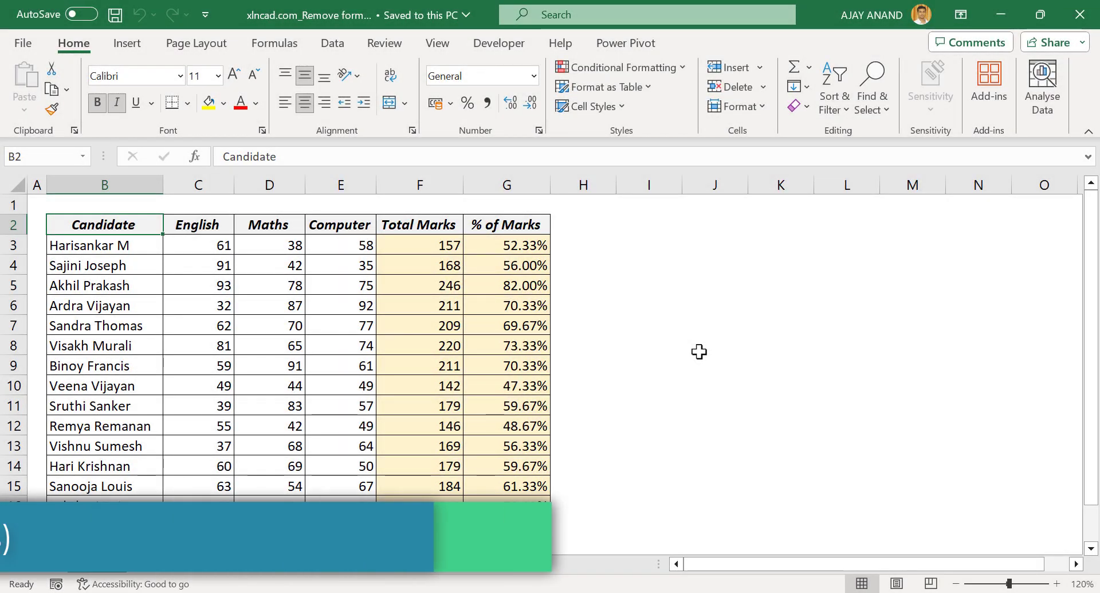
- Select the Total Marks and % of Marks results in F3:G16 on the Group A sheet
click(419, 325)
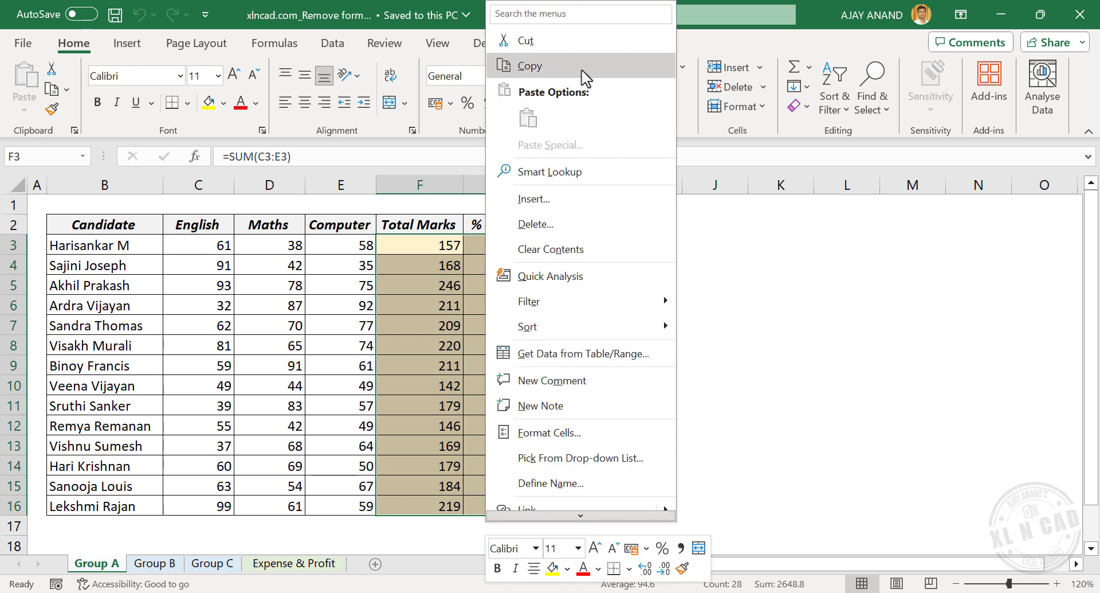
- Copy F3:G16 and paste it over itself as Values only via Paste Special
click(530, 66)
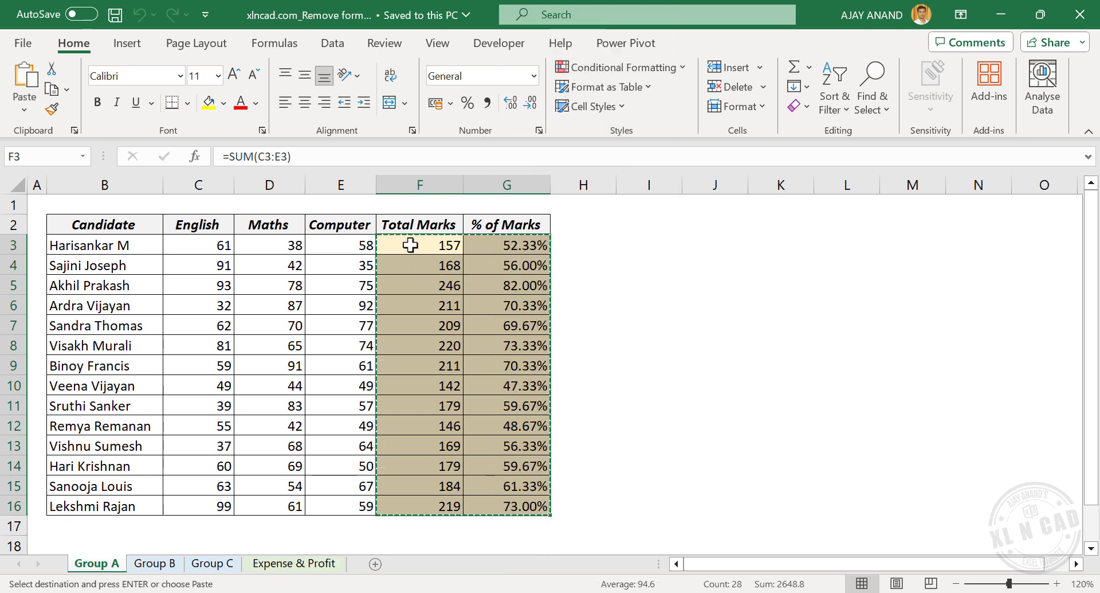
right_click(411, 244)
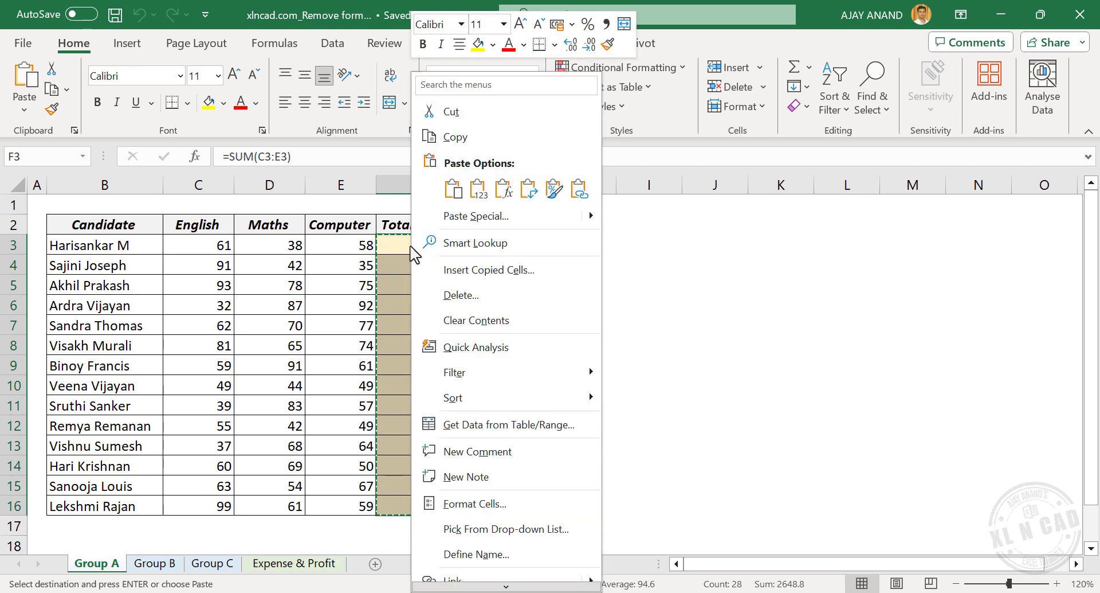
mouse_move(527, 216)
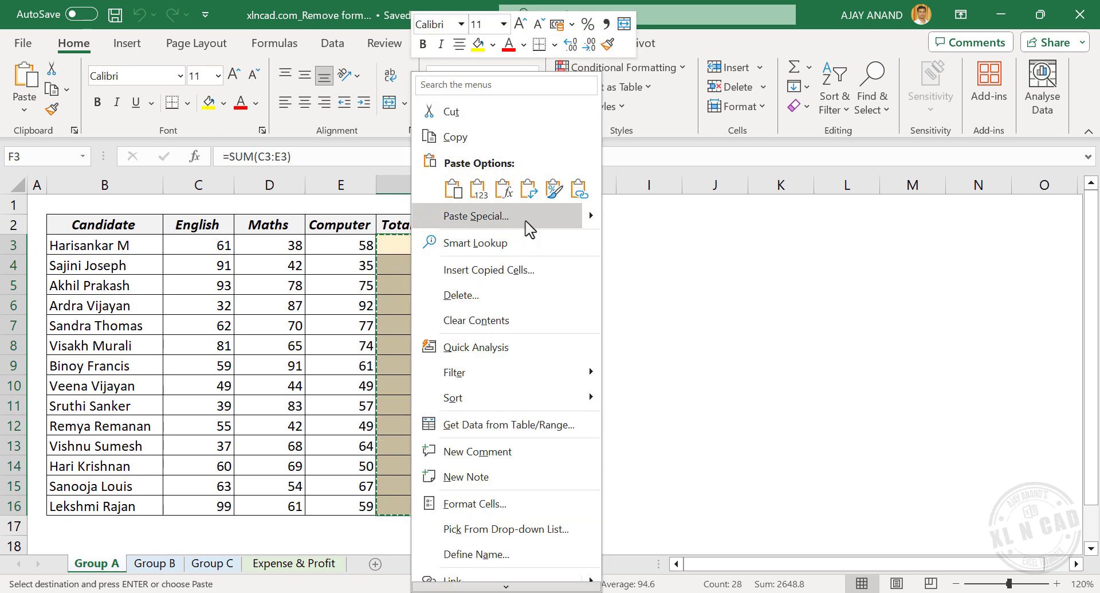
click(477, 215)
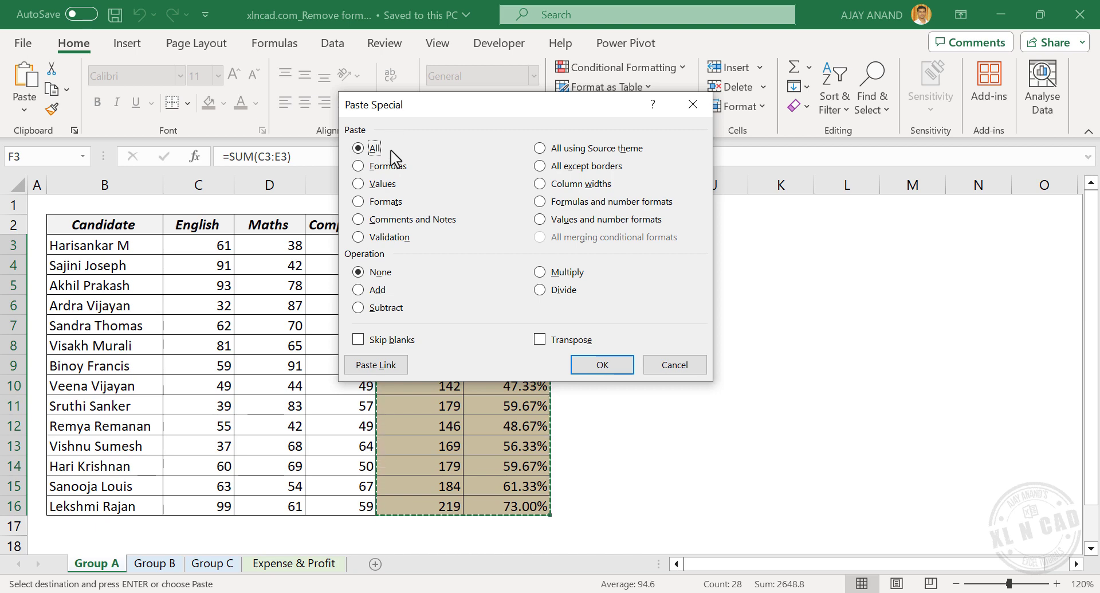
click(357, 183)
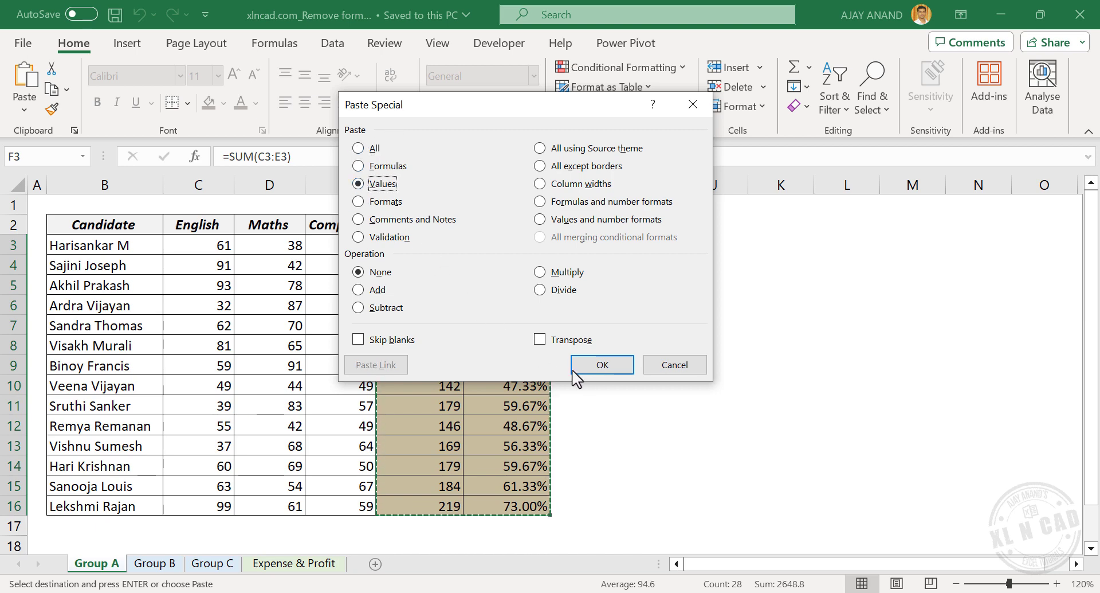
click(600, 364)
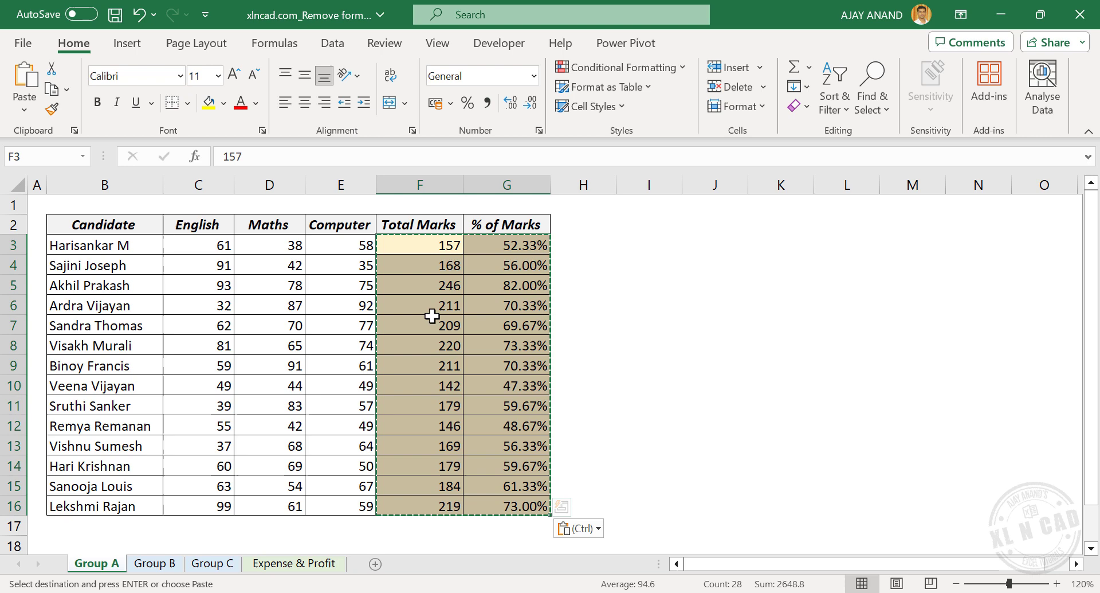
- Verify F10, G5 and G14 now hold static numbers instead of formulas
click(420, 385)
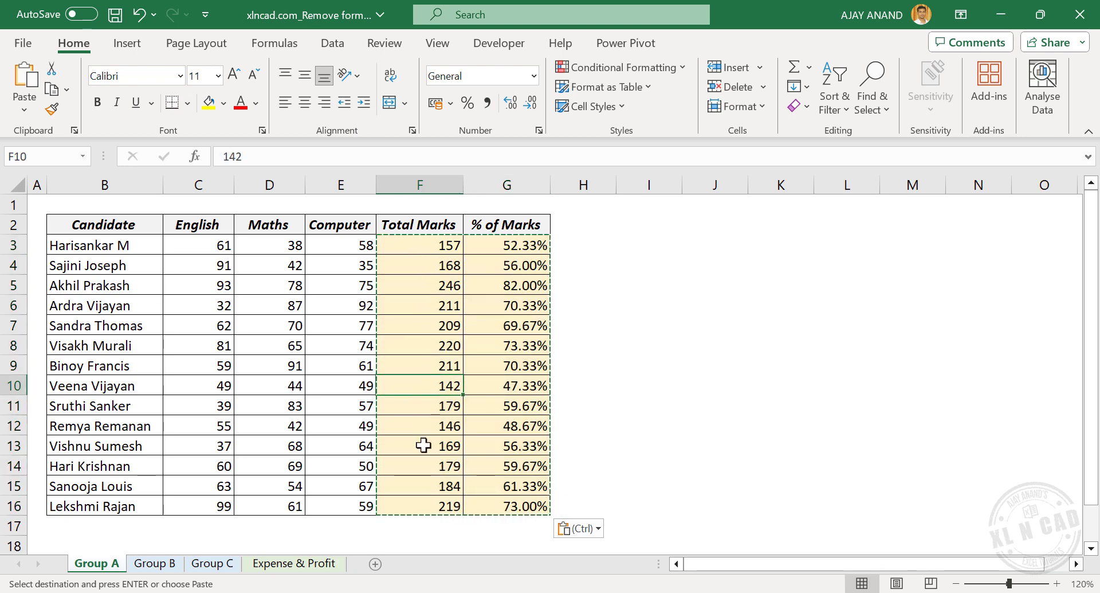
click(505, 285)
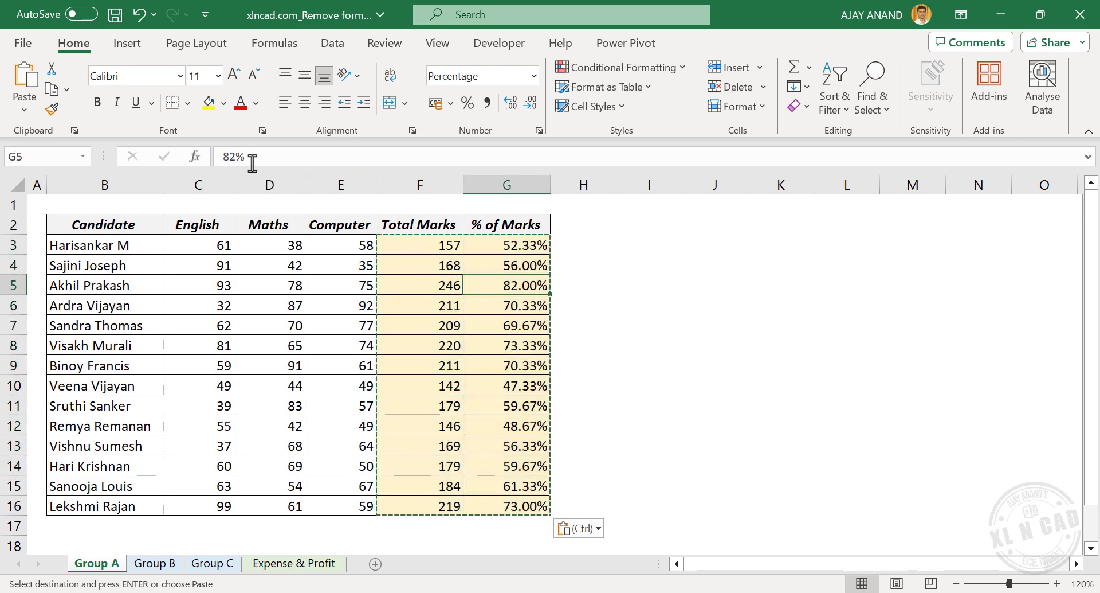
click(505, 404)
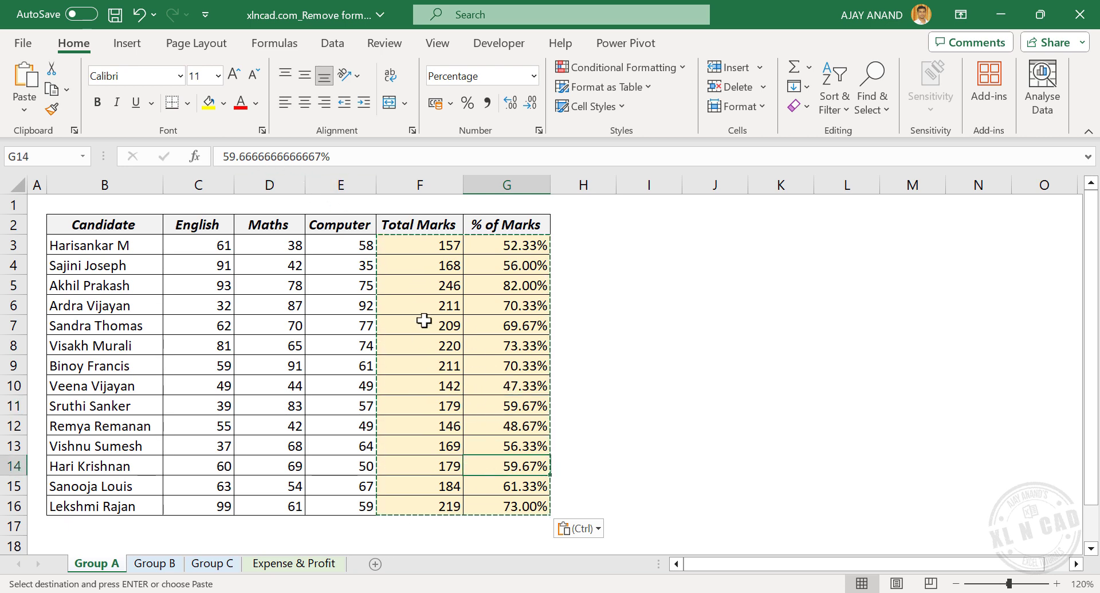
- Switch to the Group B sheet and inspect the SUM-based formula in G7
click(155, 562)
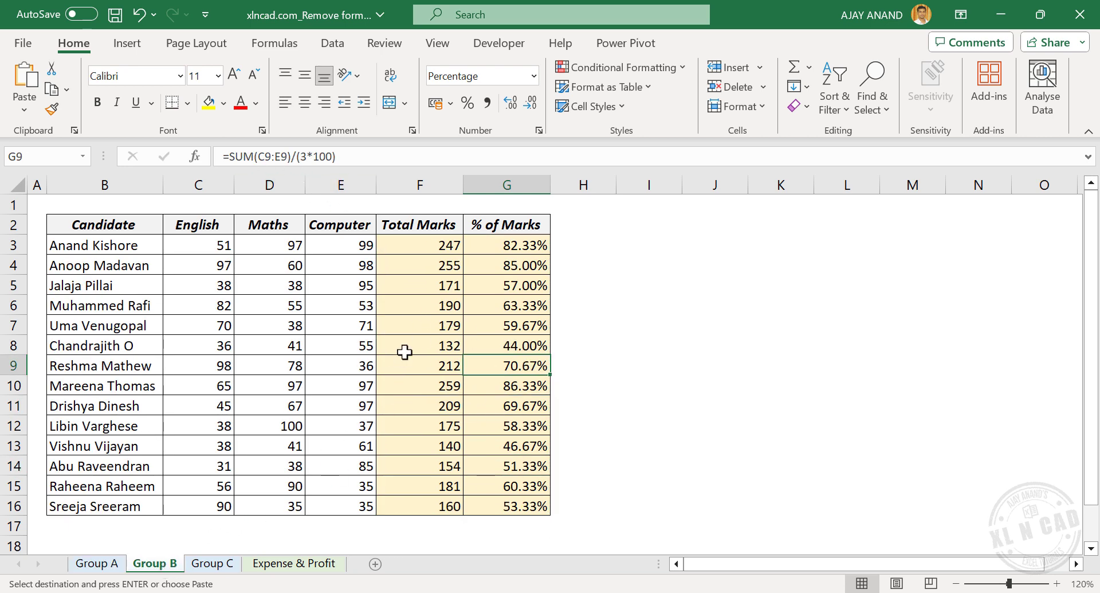
click(505, 324)
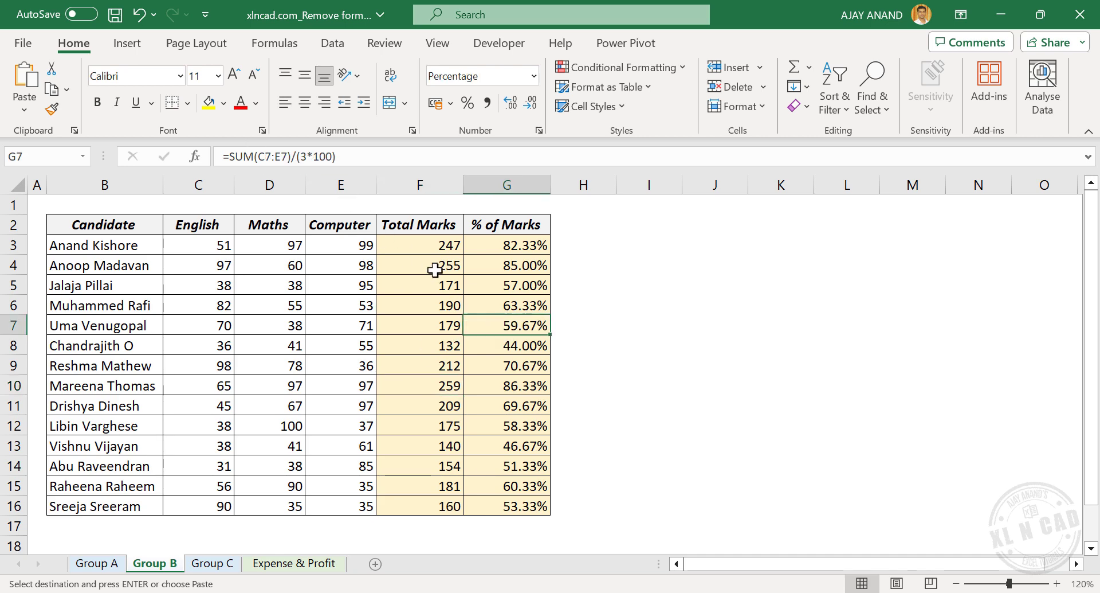
mouse_move(442, 279)
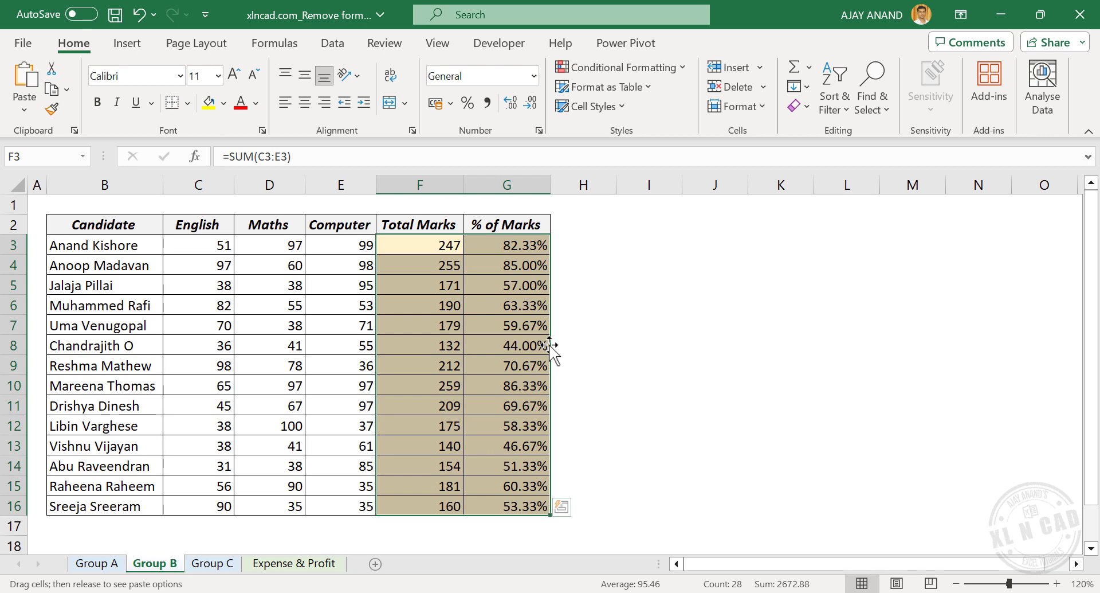
- Right-drag F3:G16 onto itself as Copy Here as Values Only, verify G7 and G13, then move to Group C
drag(548, 351, 631, 351)
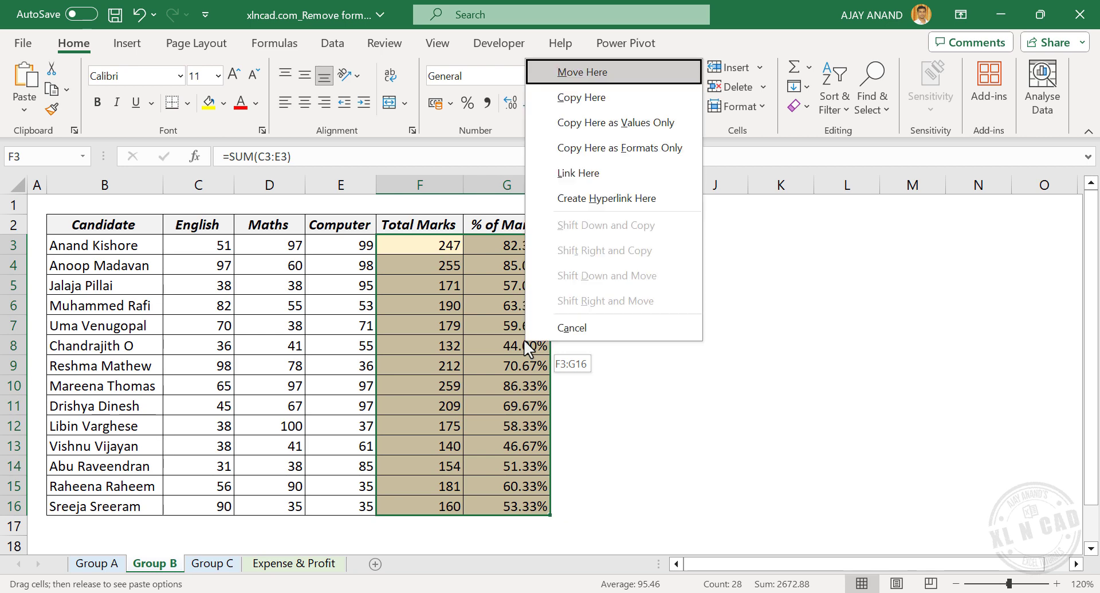
mouse_move(606, 198)
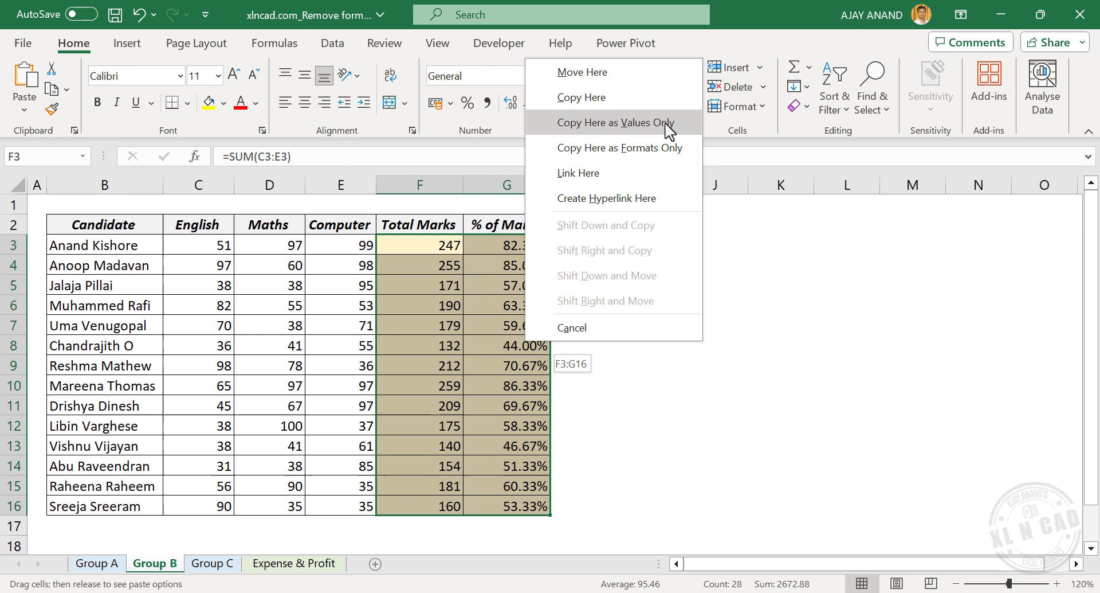
click(614, 123)
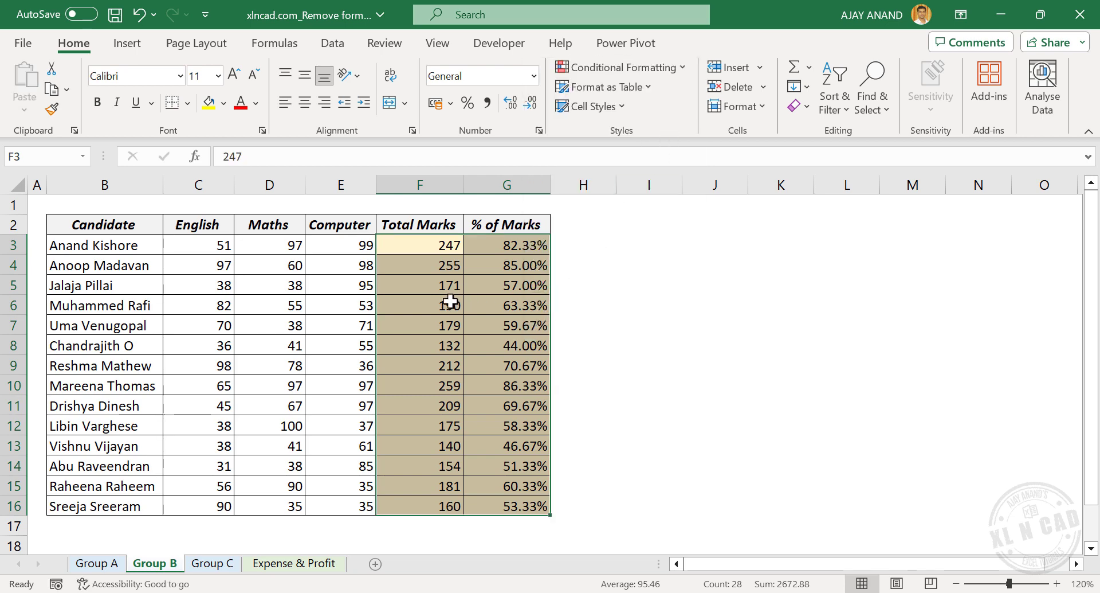
click(419, 405)
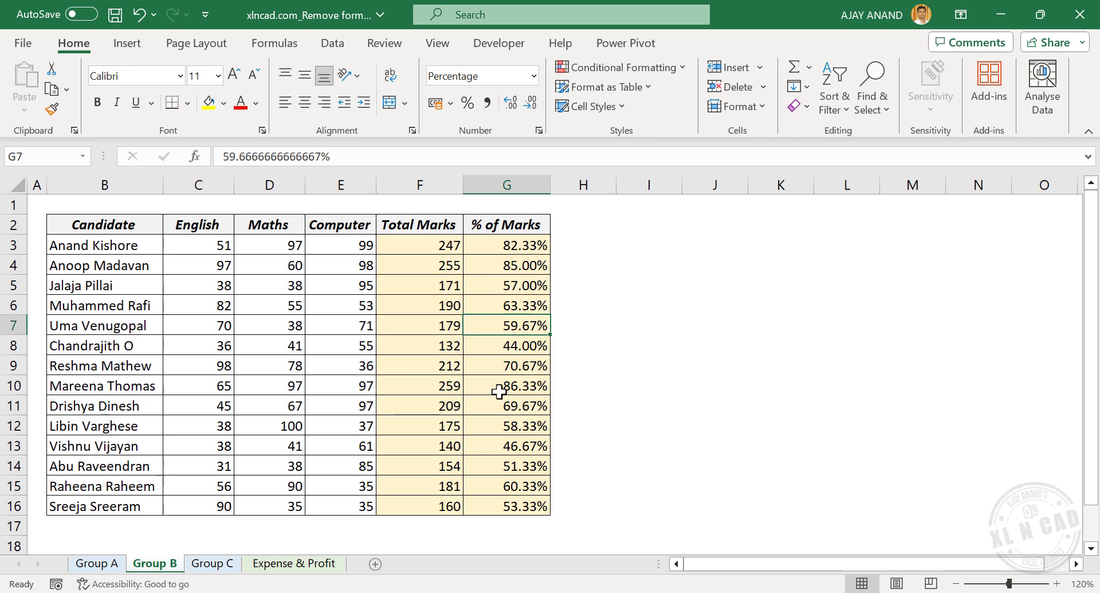
click(506, 445)
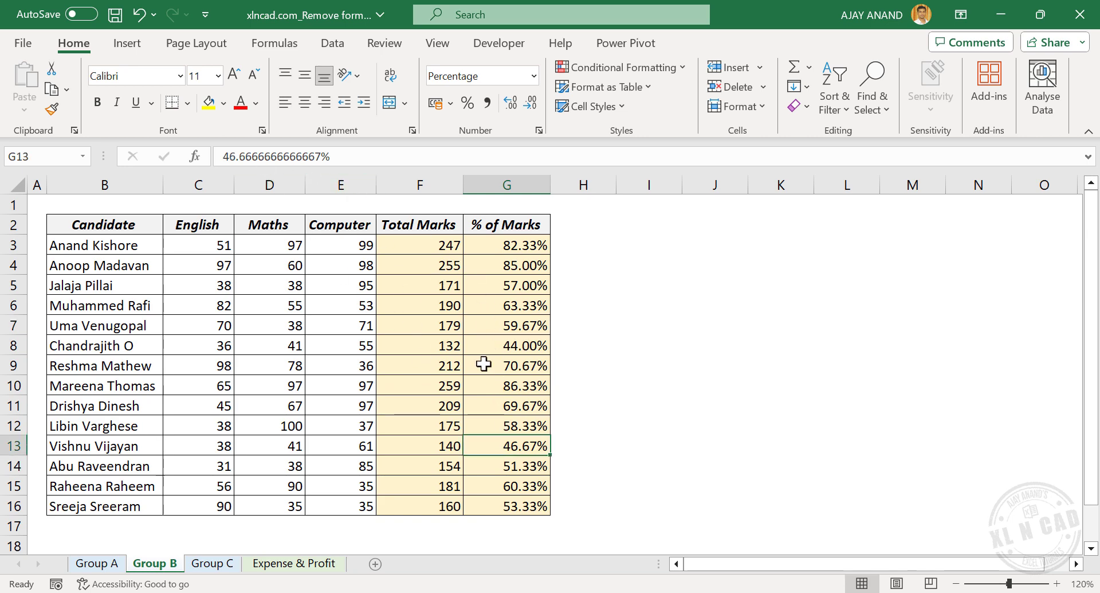
click(210, 562)
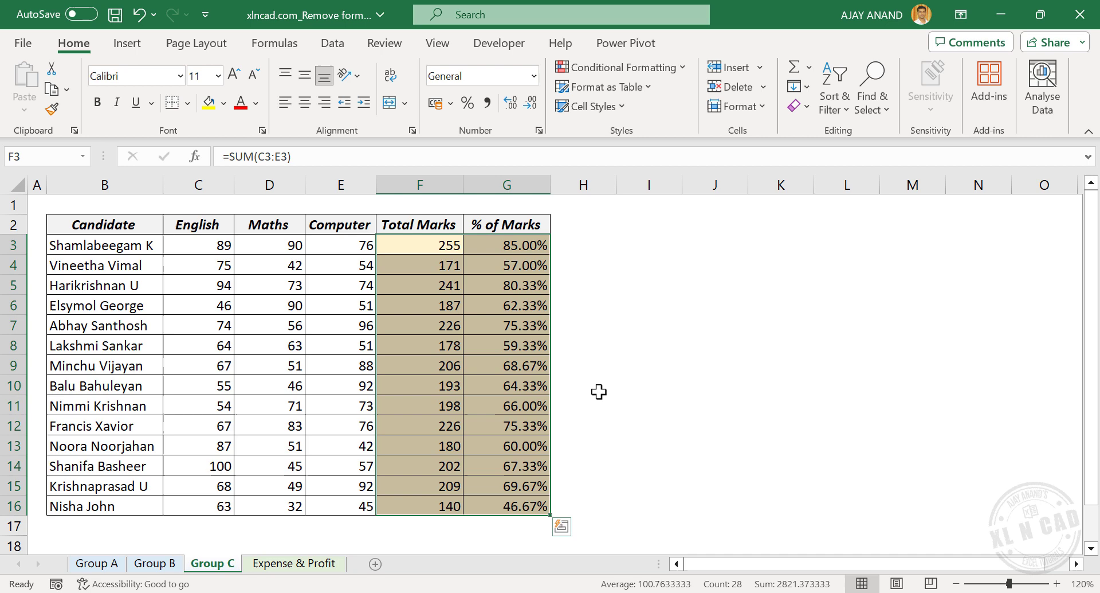
- Copy Group C's results and Paste Special as Values, verify F9 and G7, then switch to Expense & Profit
key(ctrl+c)
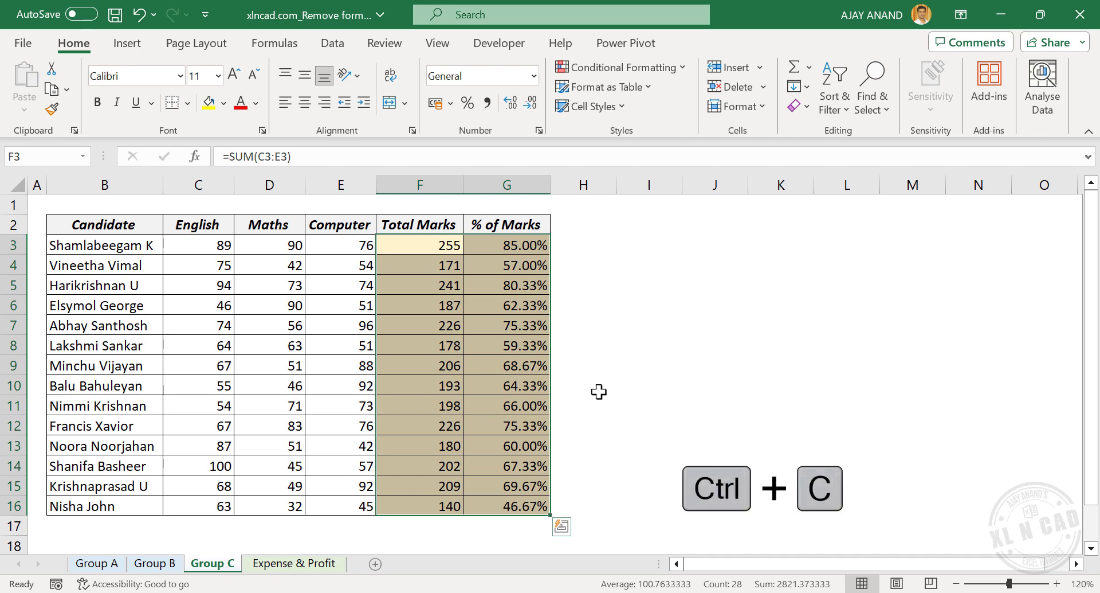
key(ctrl+c)
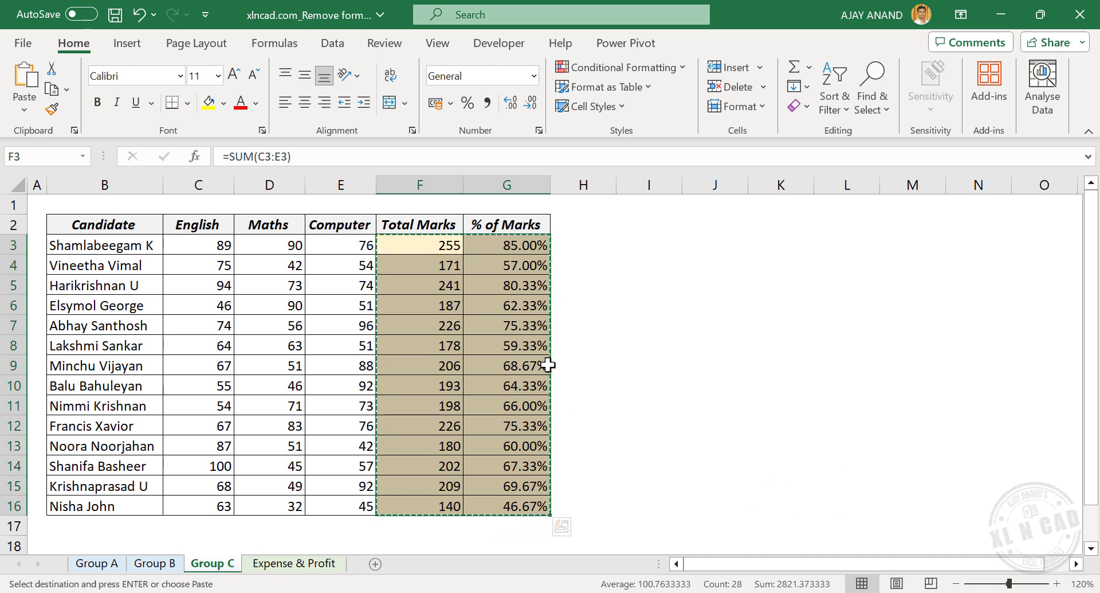
mouse_move(594, 365)
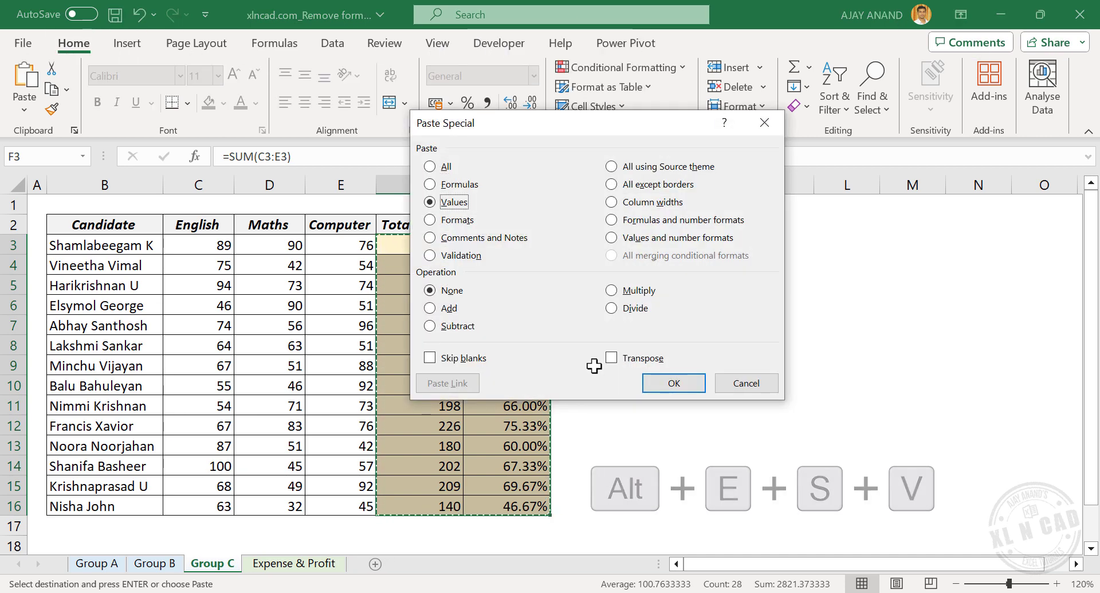
click(671, 383)
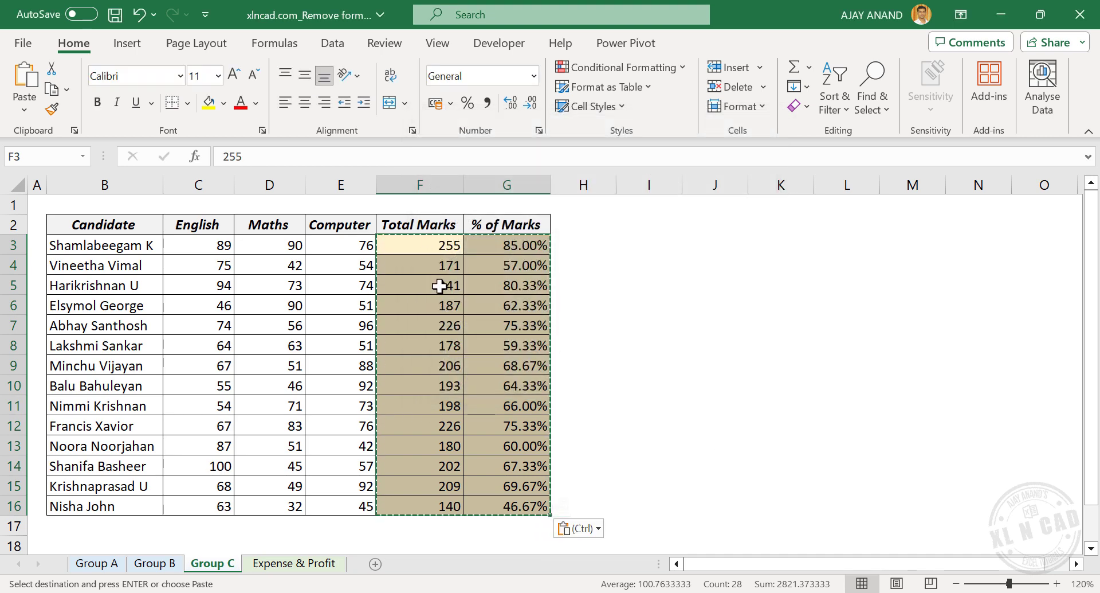
click(420, 365)
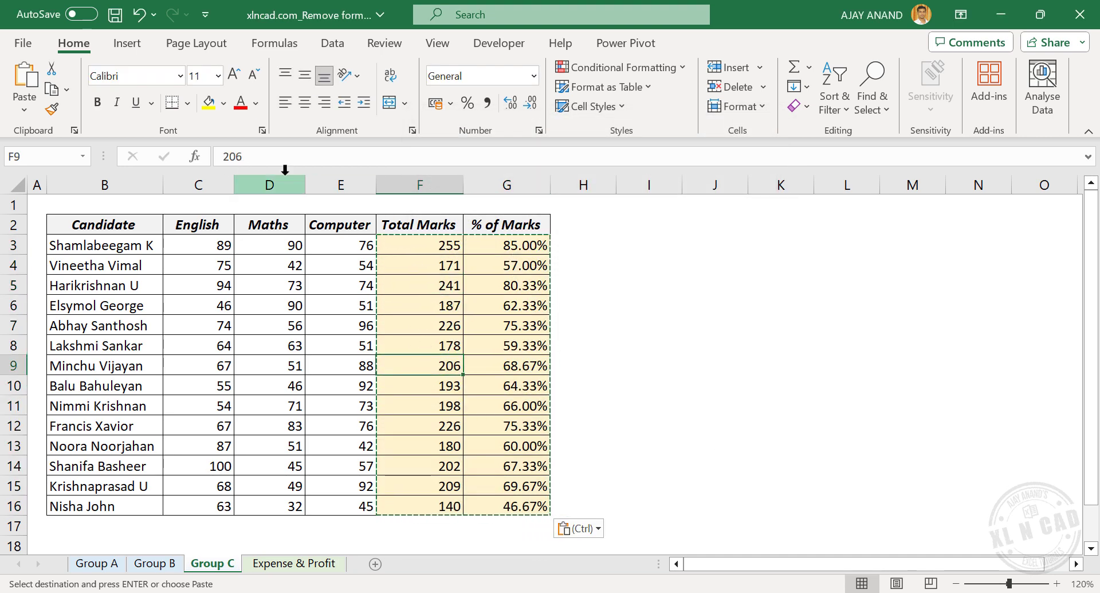
click(505, 325)
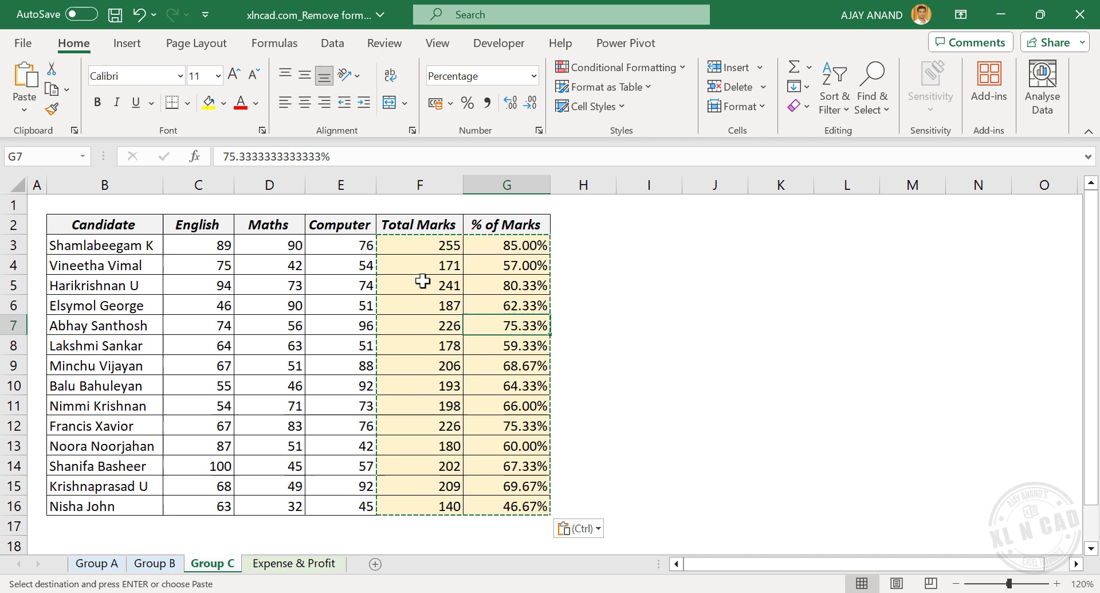
click(295, 563)
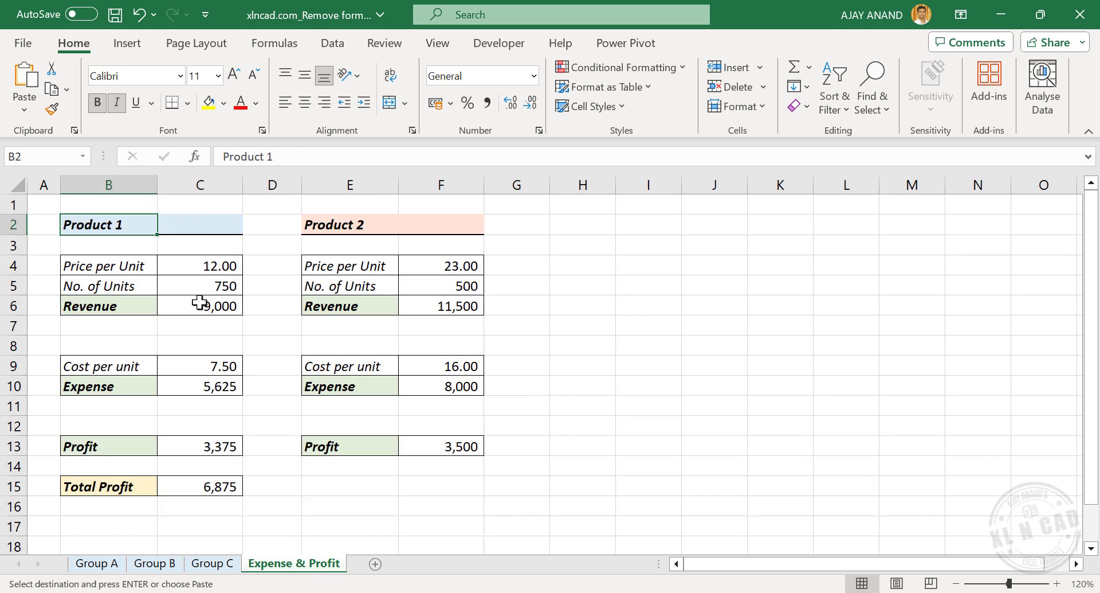
- Inspect C10, then copy the entire sheet and paste it over itself as Values only
click(199, 385)
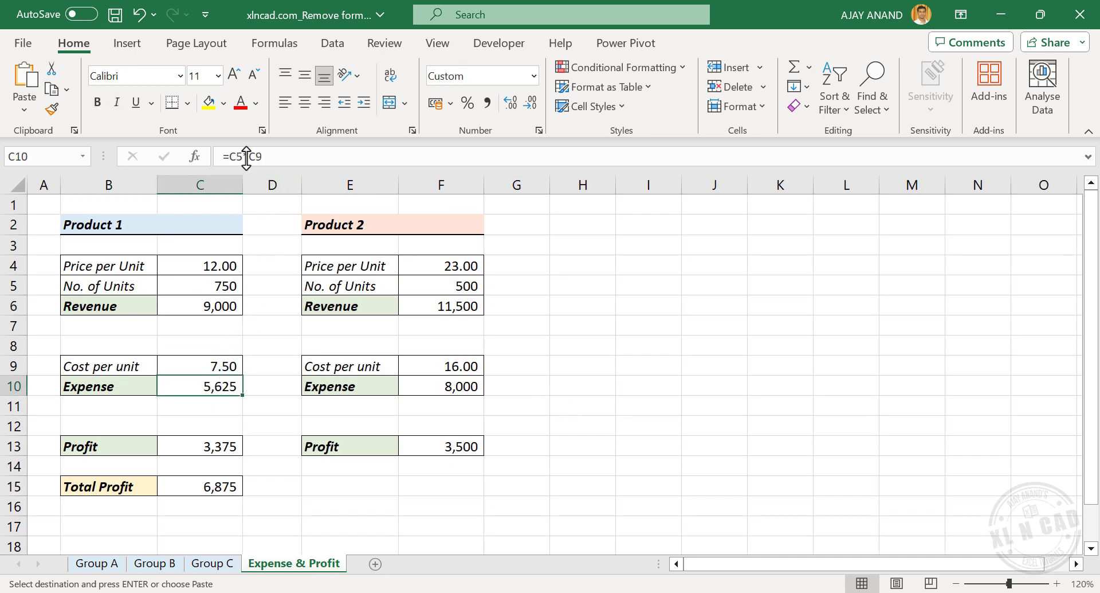
click(440, 305)
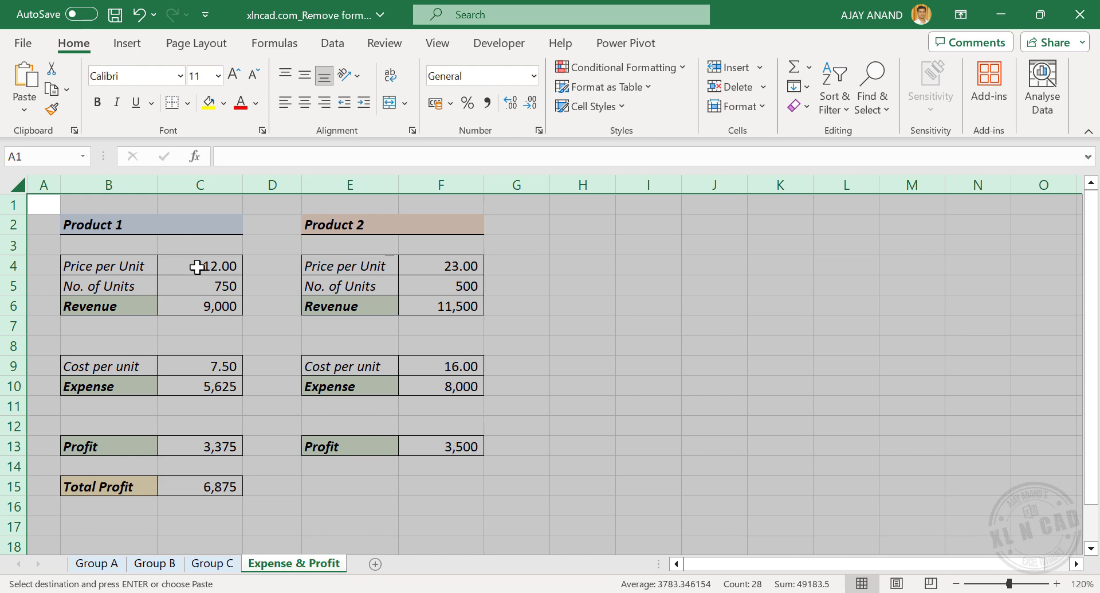
key(ctrl+c)
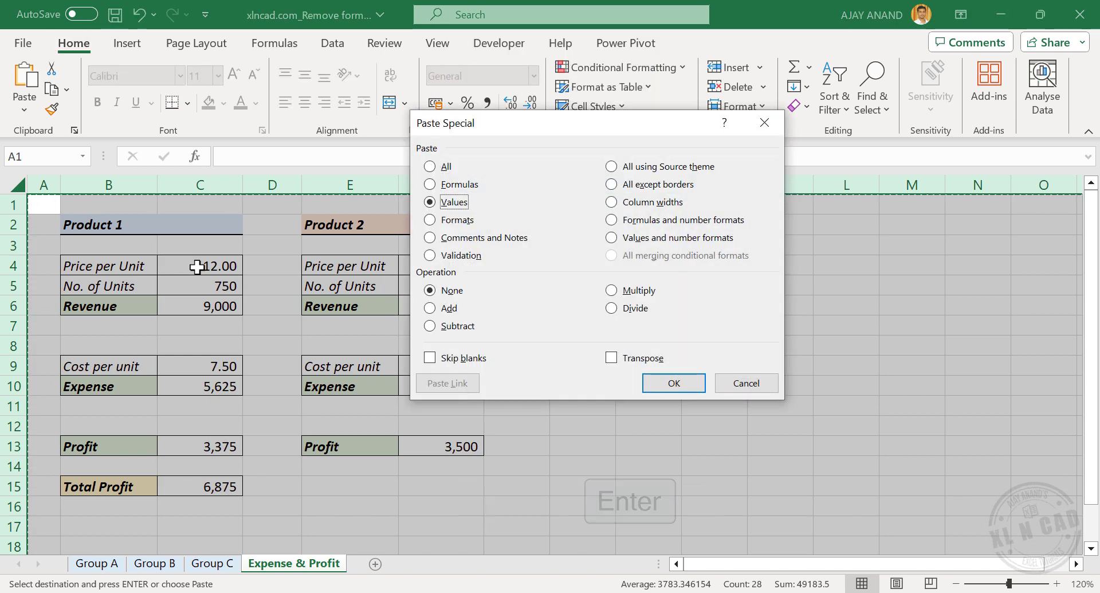
click(672, 382)
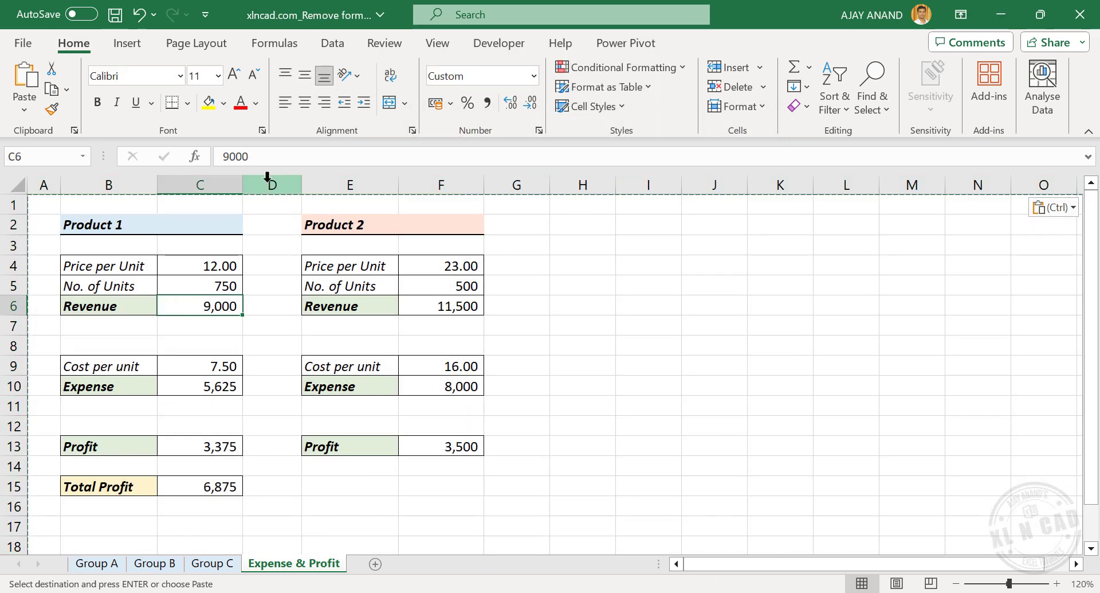